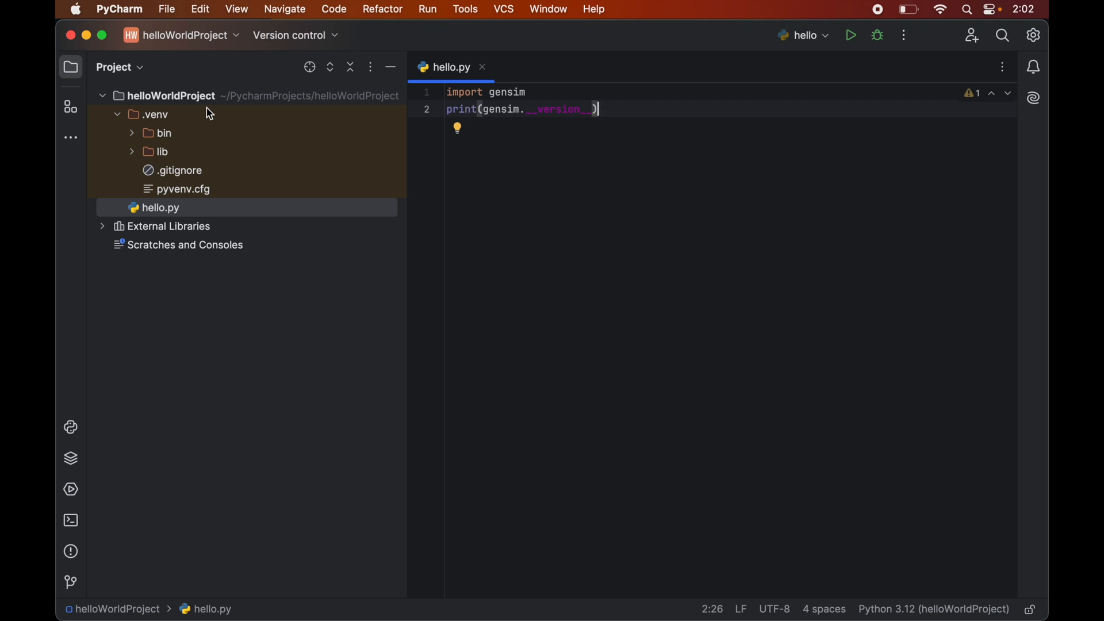
- Run hello.py and highlight the ImportError about triu from scipy.linalg
right_click(627, 110)
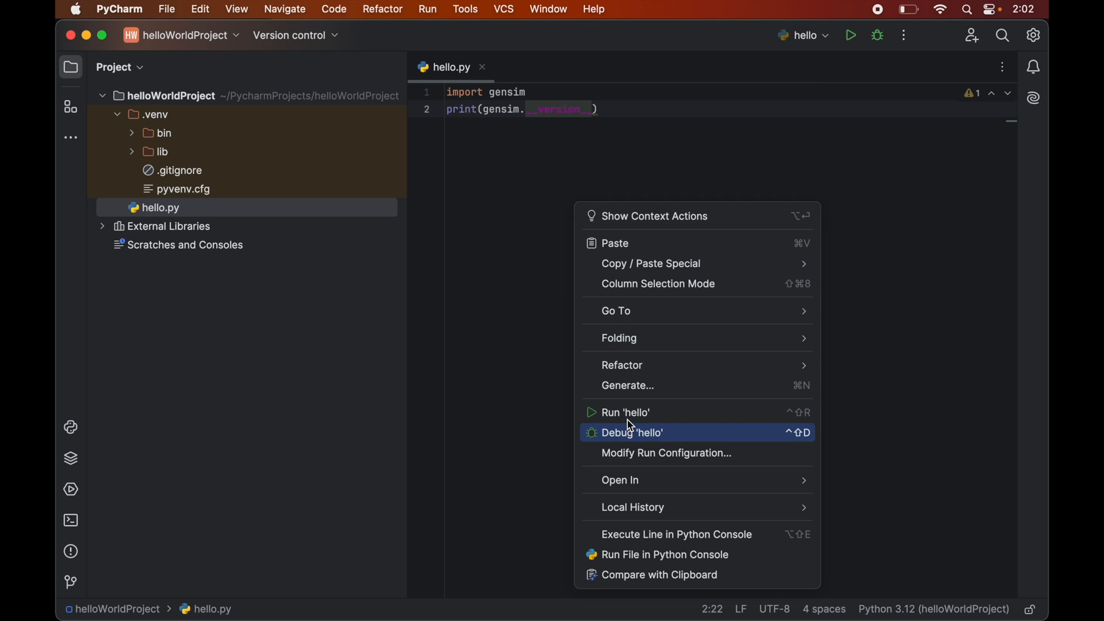
left_click(624, 412)
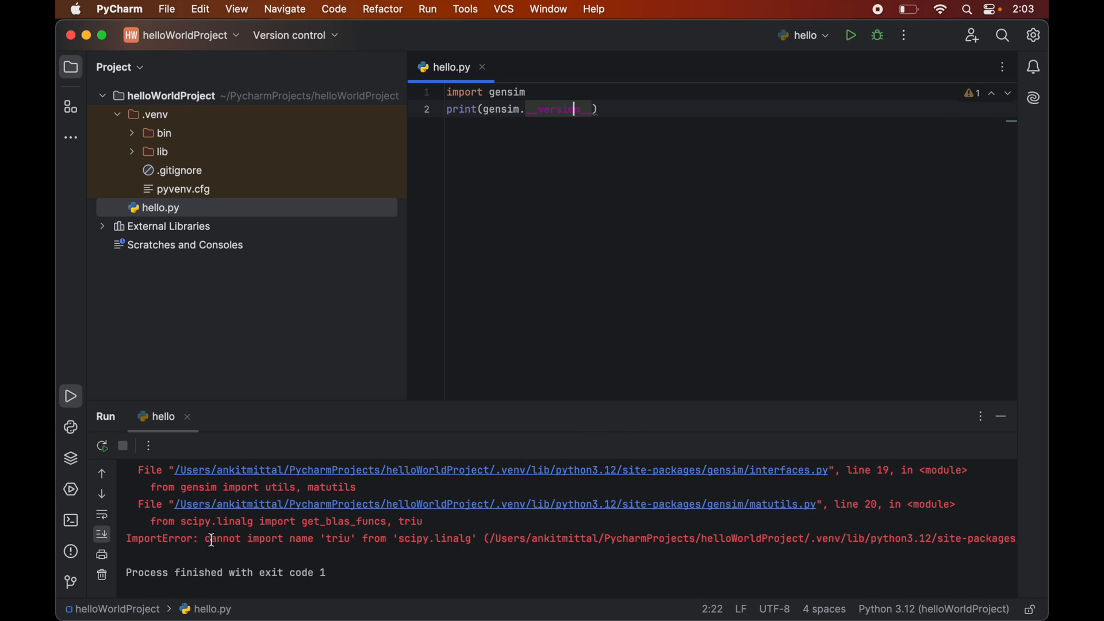
left_click_drag(210, 538, 430, 539)
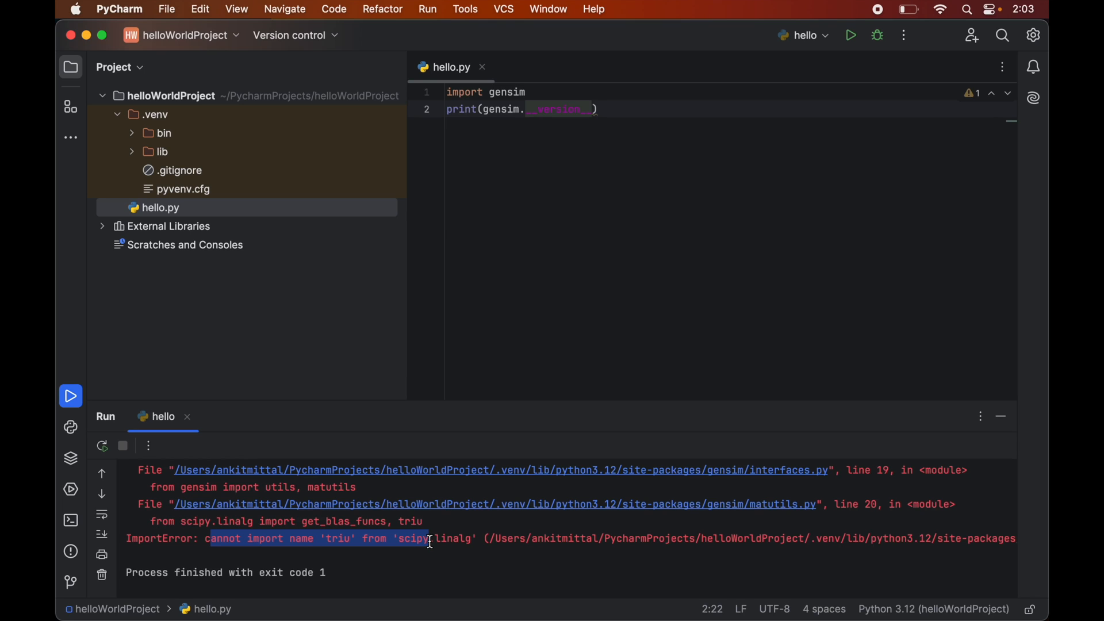
double_click(338, 539)
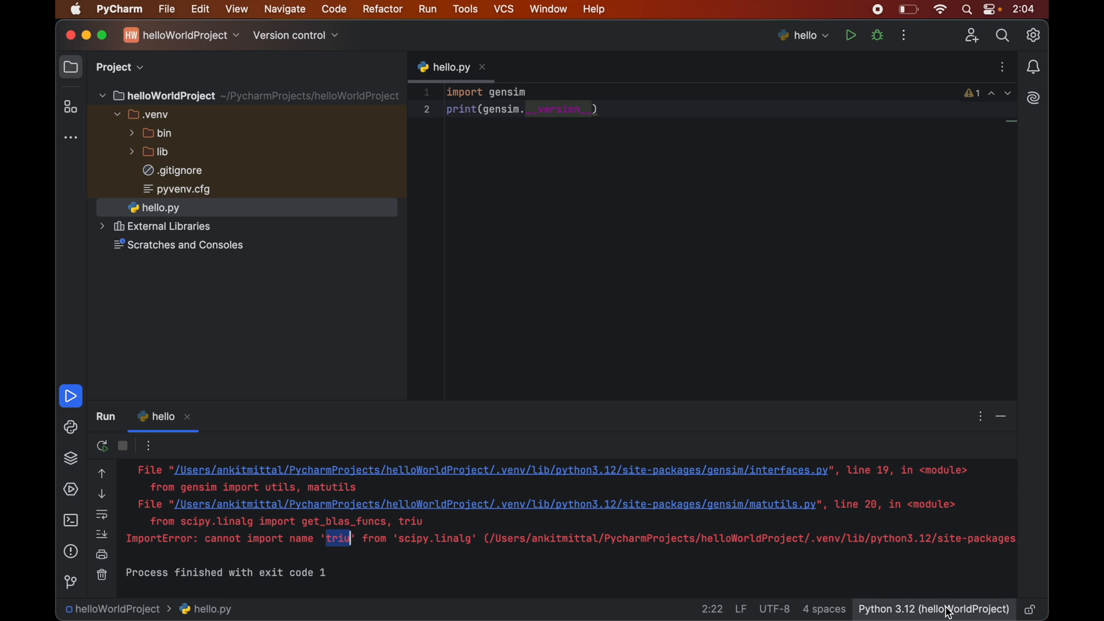
- Open Interpreter Settings from the Python 3.12 status-bar widget to view installed packages
left_click(934, 609)
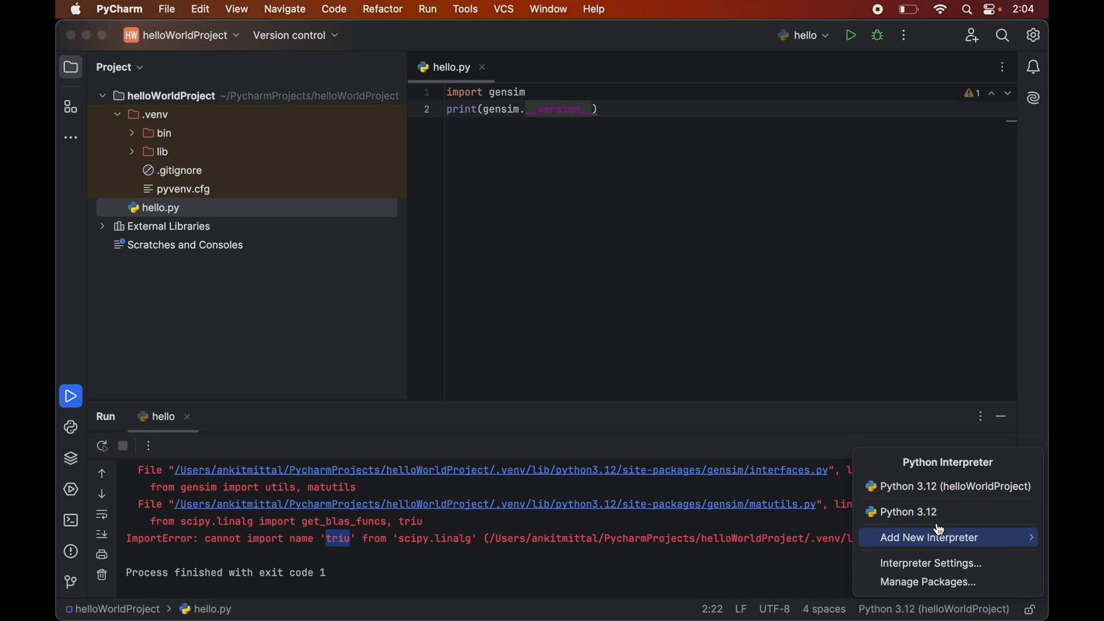
mouse_move(938, 540)
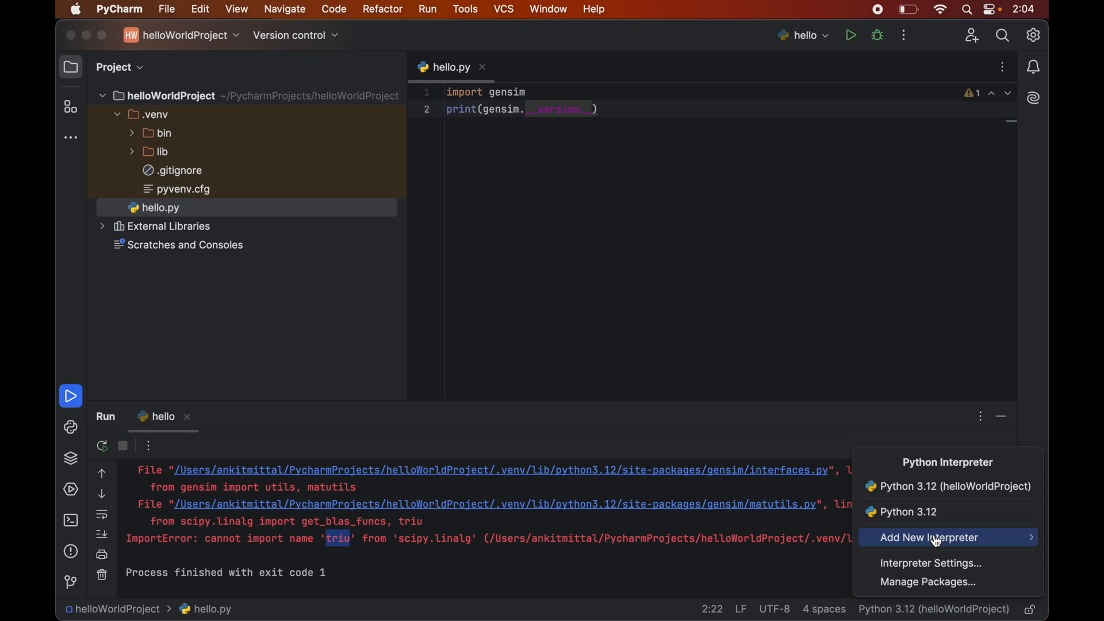
mouse_move(929, 562)
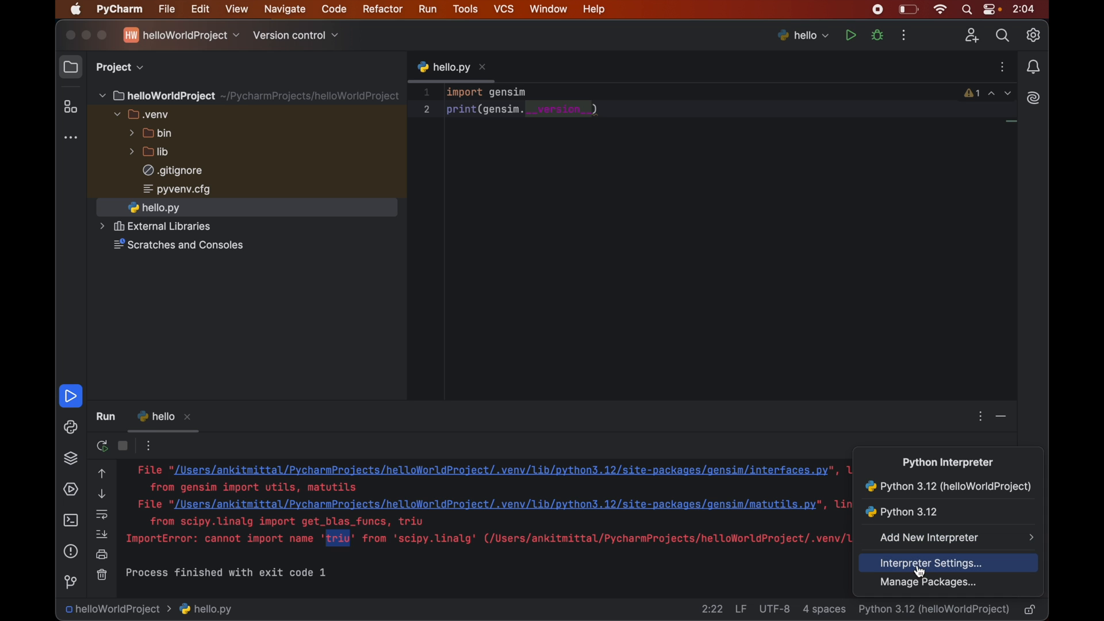
left_click(930, 562)
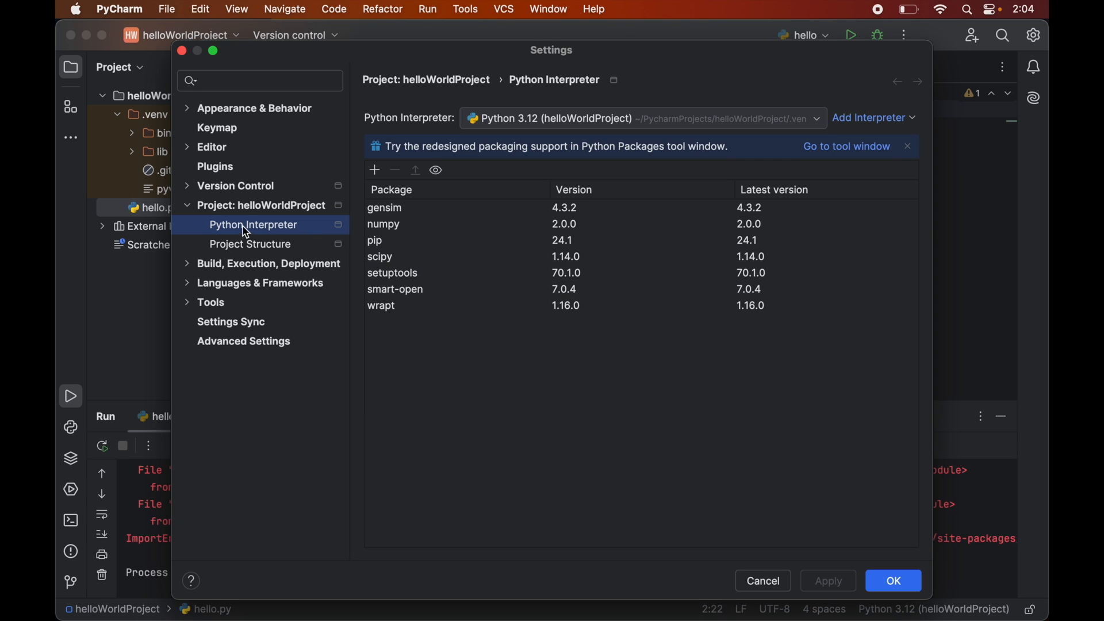
mouse_move(260, 233)
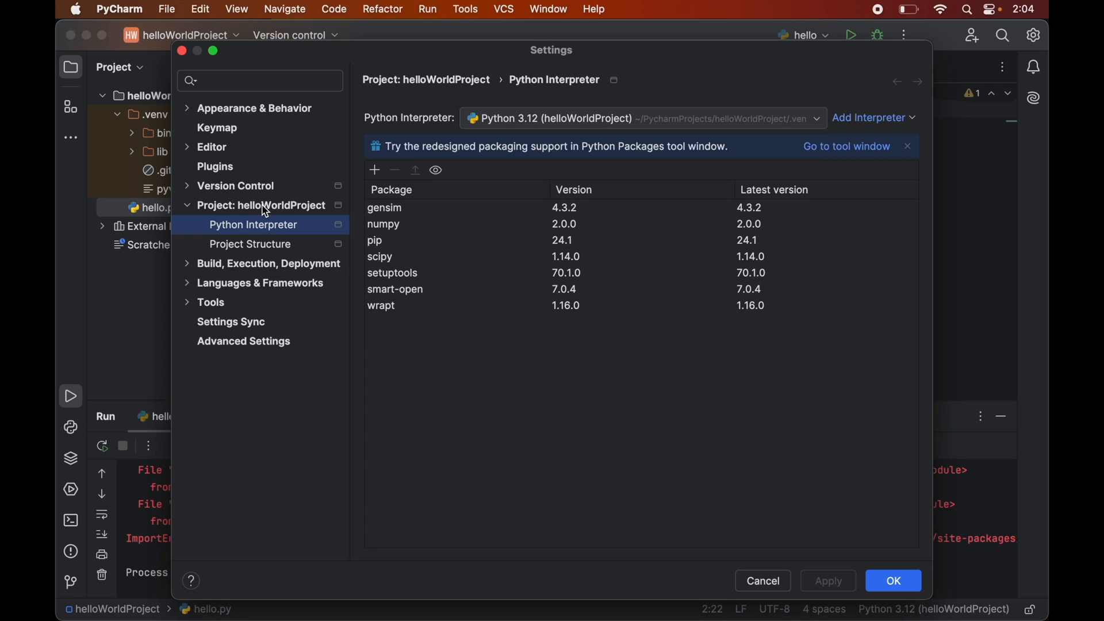
mouse_move(303, 220)
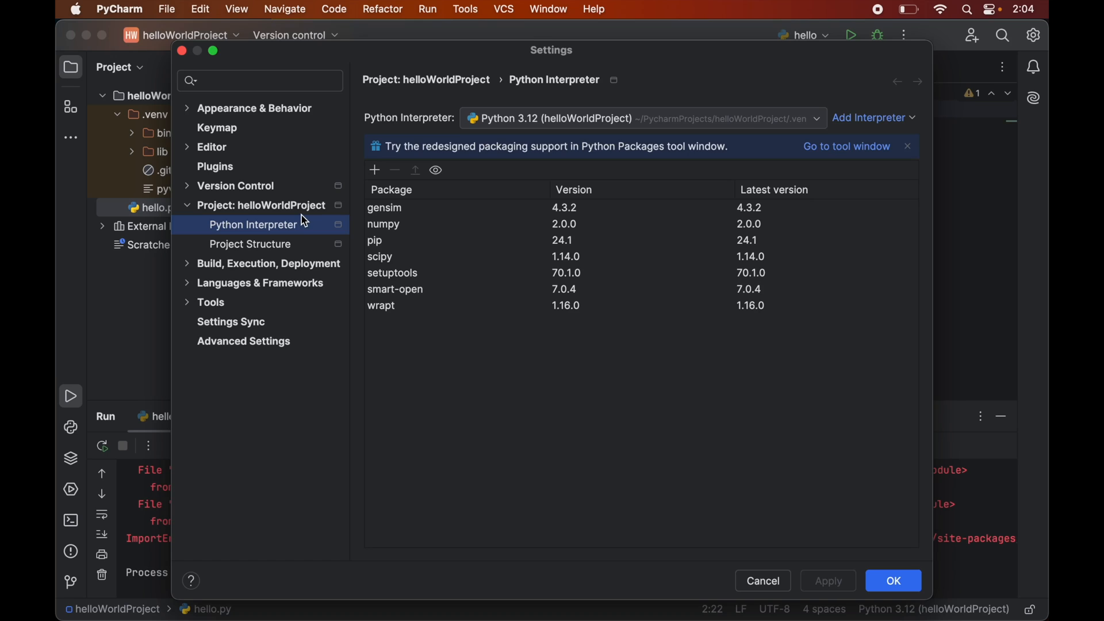
mouse_move(542, 359)
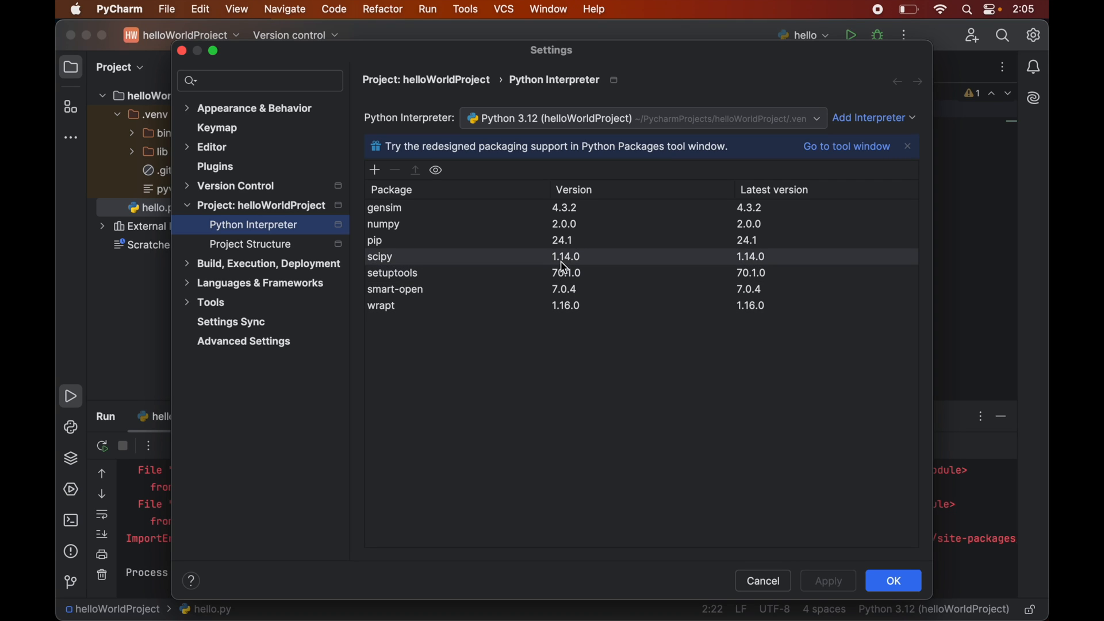
mouse_move(587, 266)
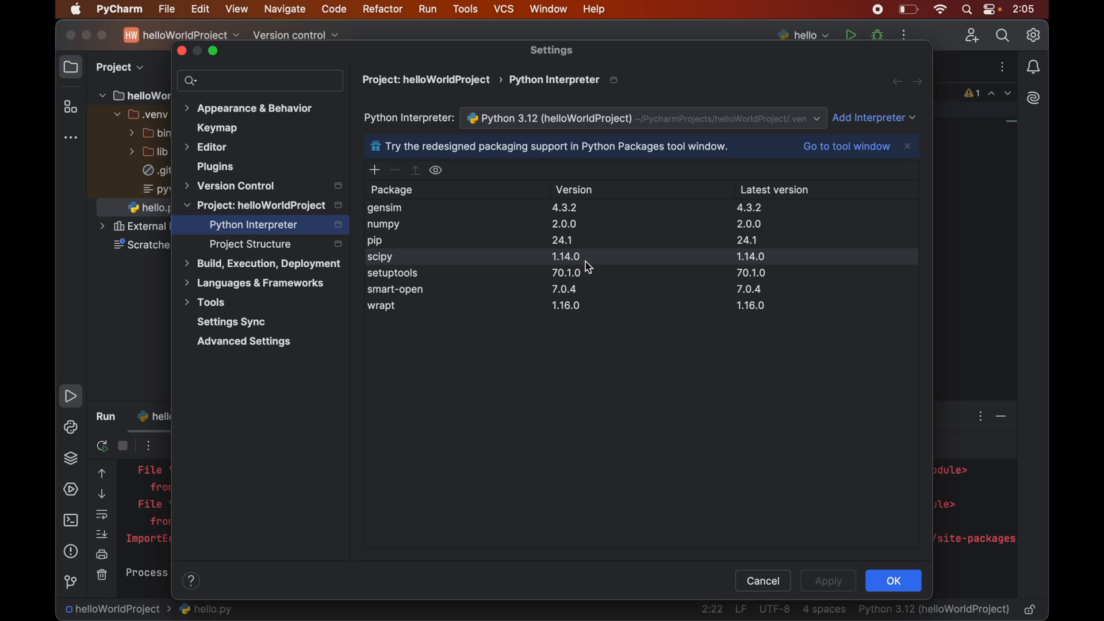
mouse_move(584, 265)
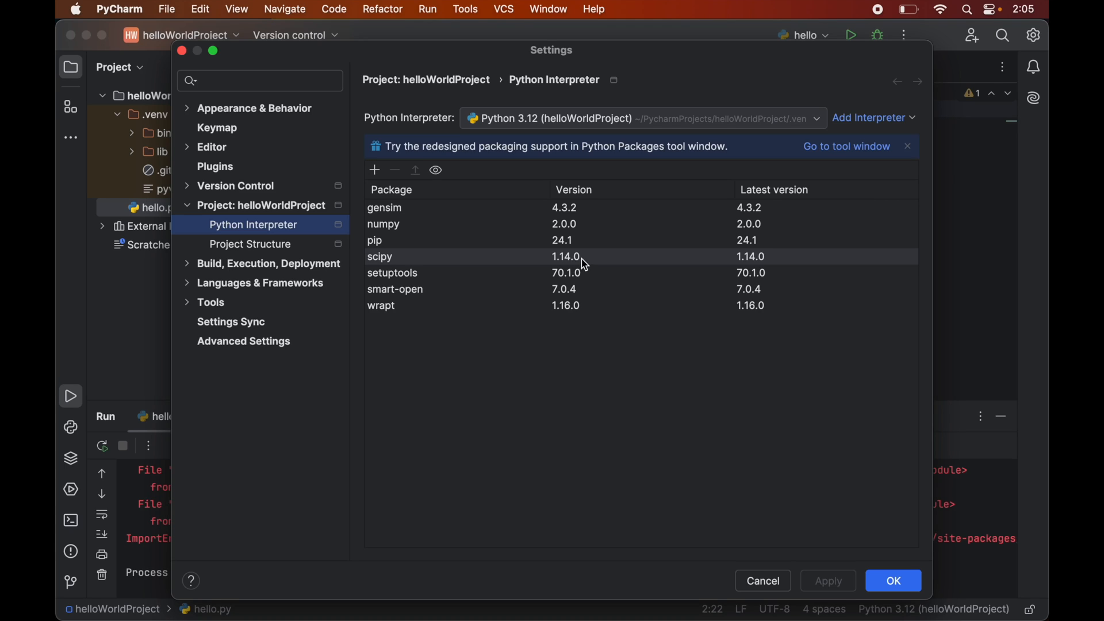
- In Available Packages, select scipy and specify version 1.12.0
left_click(374, 170)
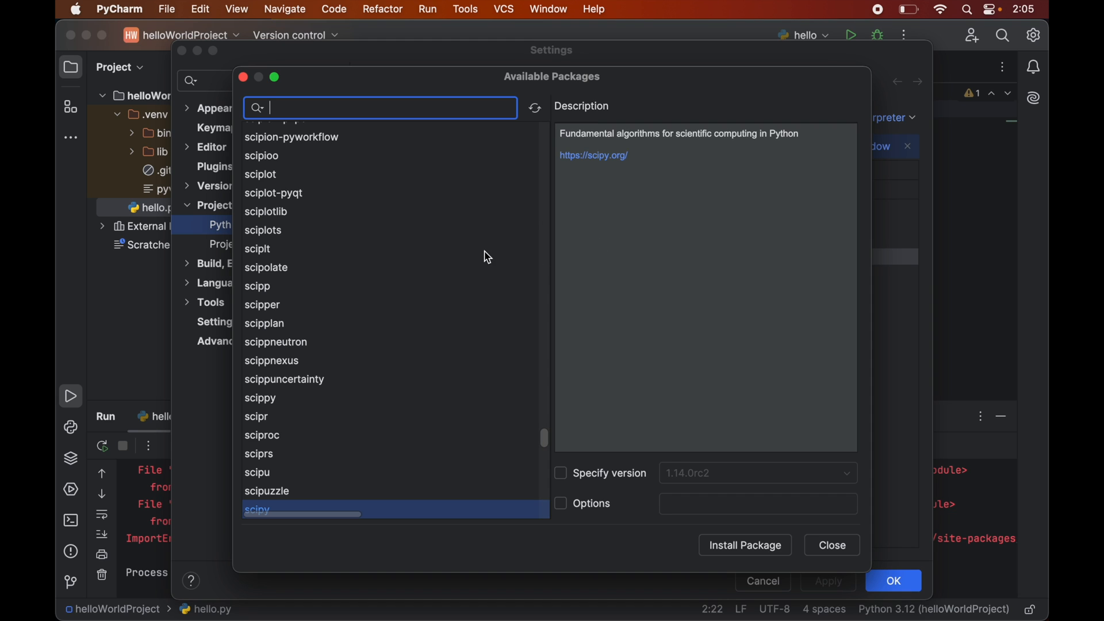
scroll("down", 3)
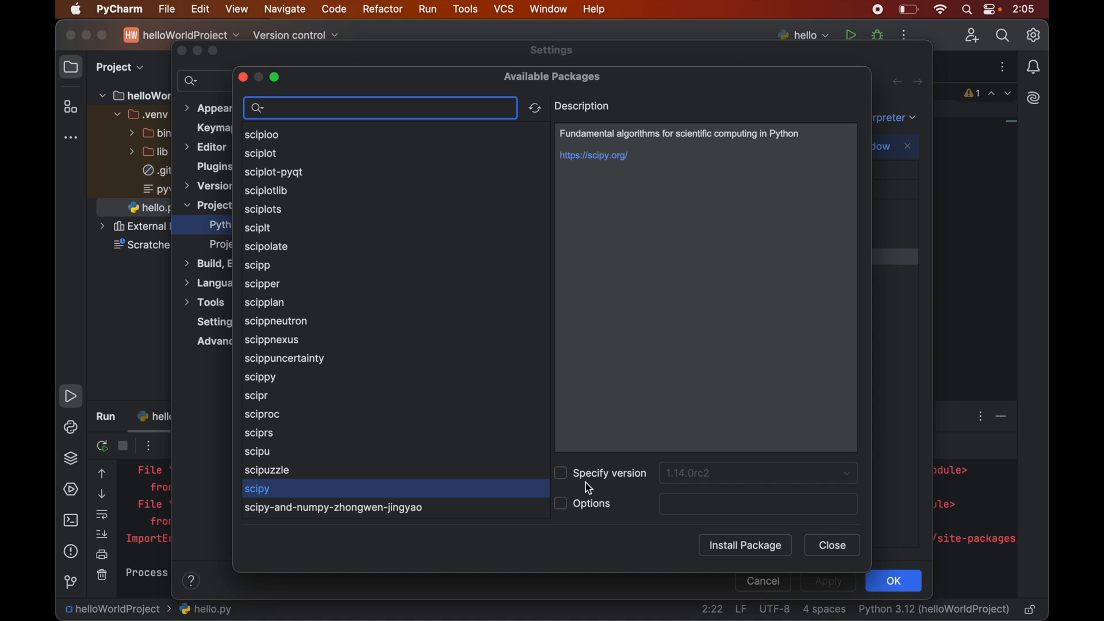
mouse_move(615, 483)
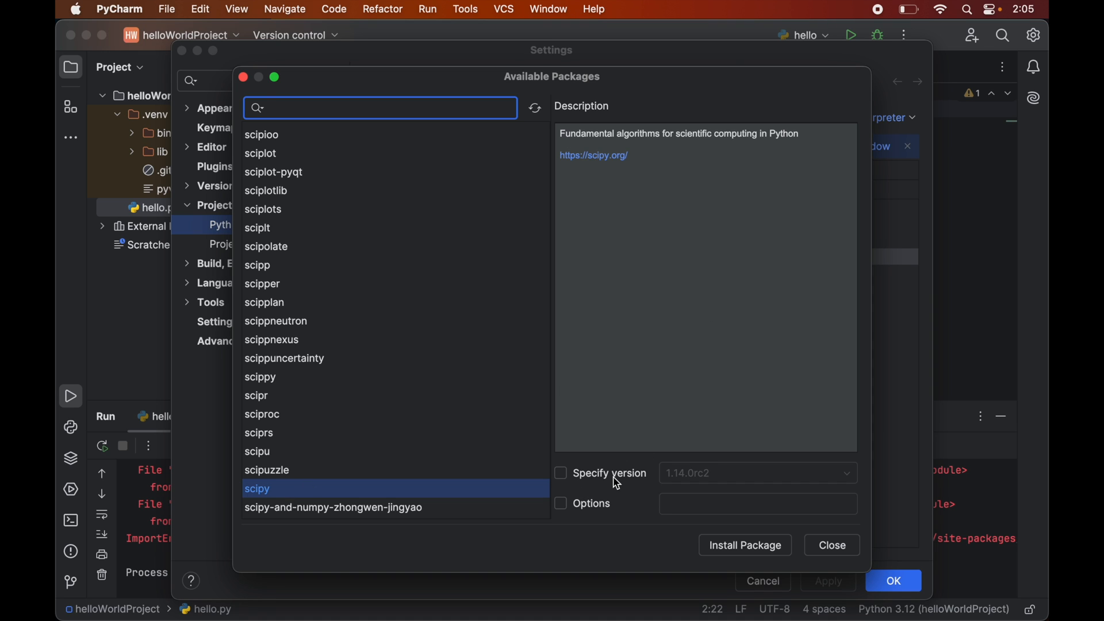
left_click(561, 473)
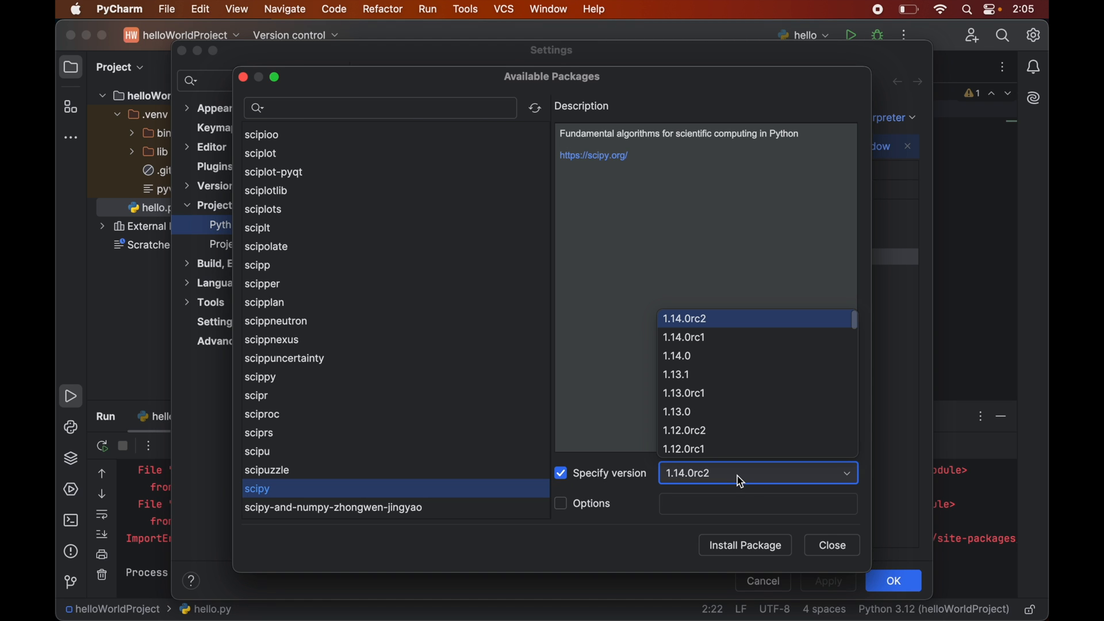
mouse_move(726, 411)
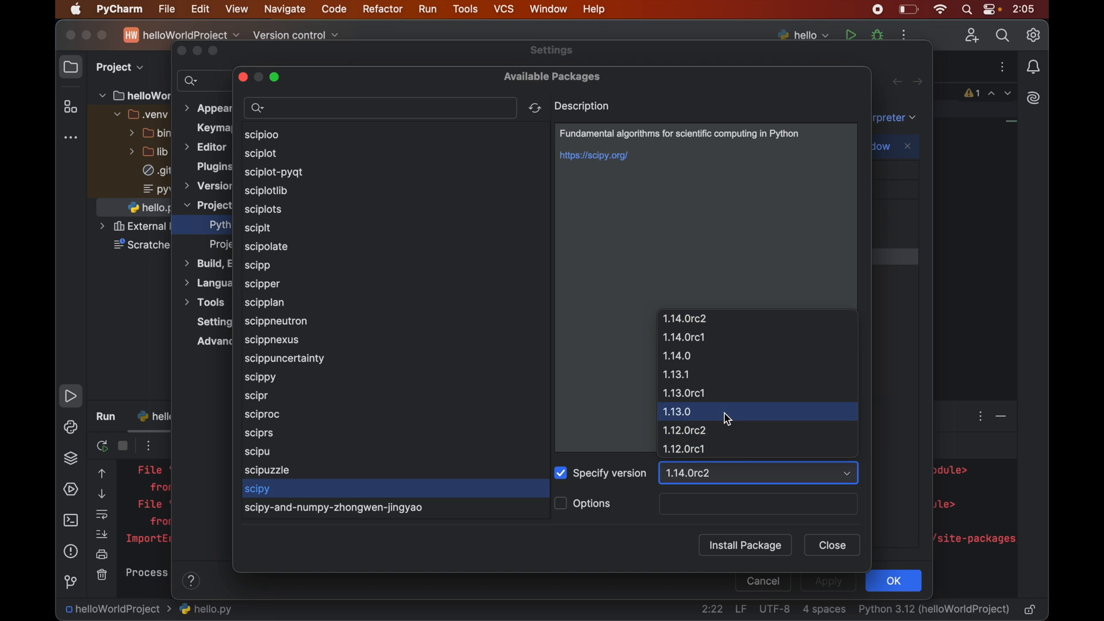
scroll("down", 3)
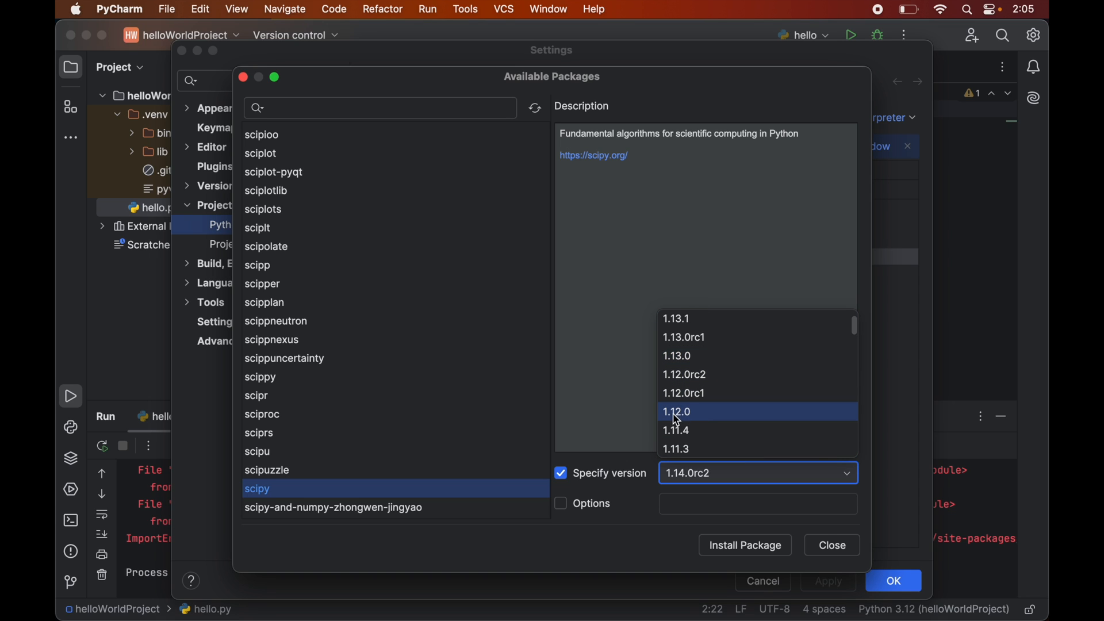
mouse_move(705, 415)
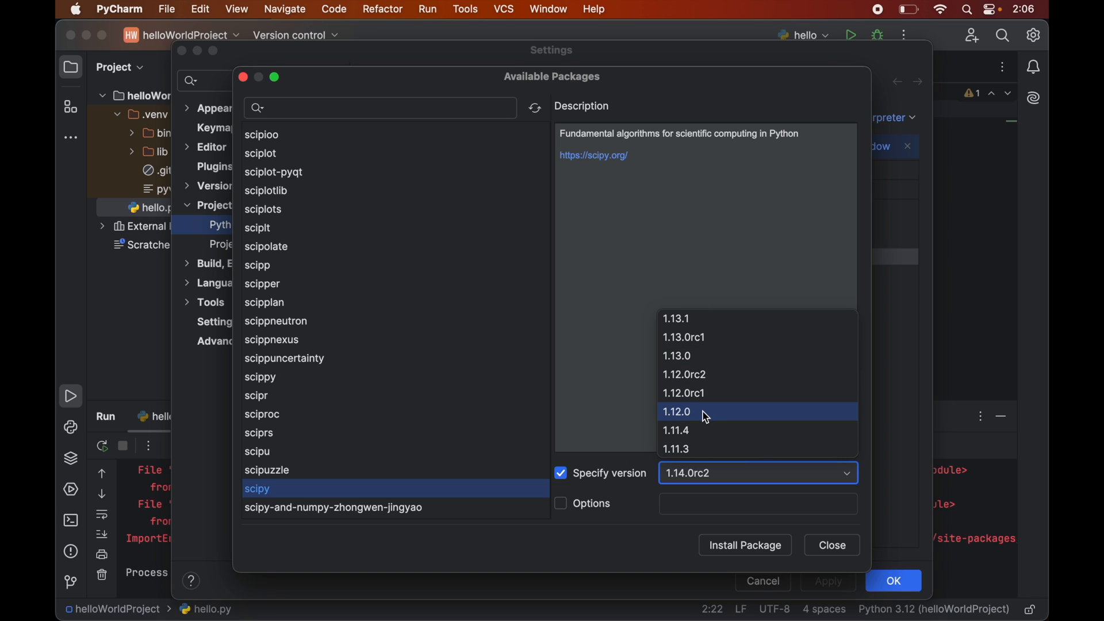
left_click(675, 411)
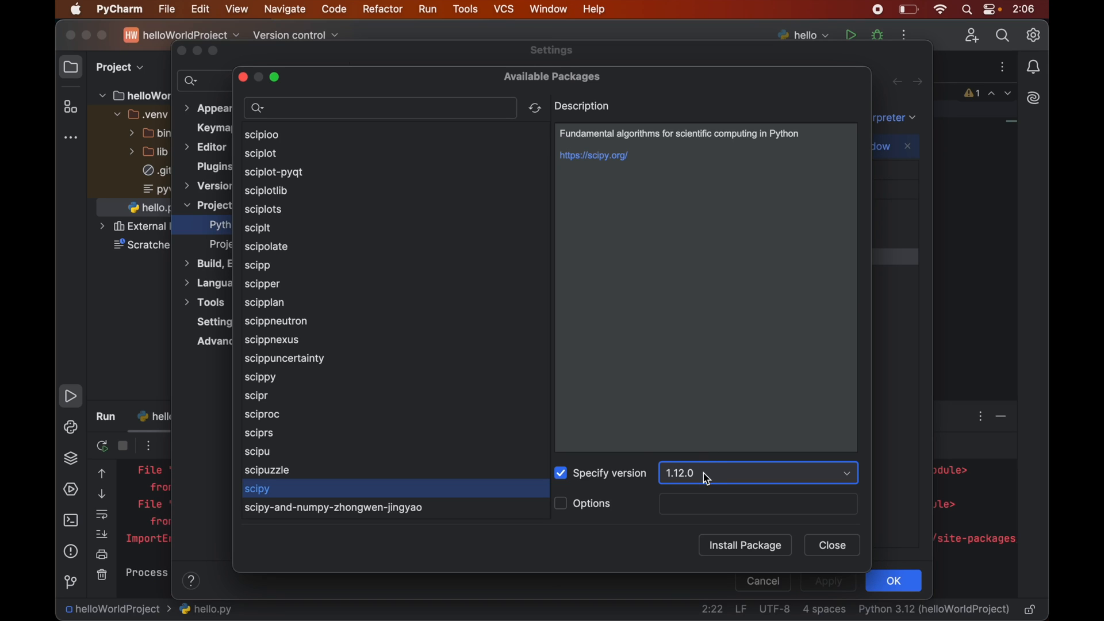
left_click(846, 473)
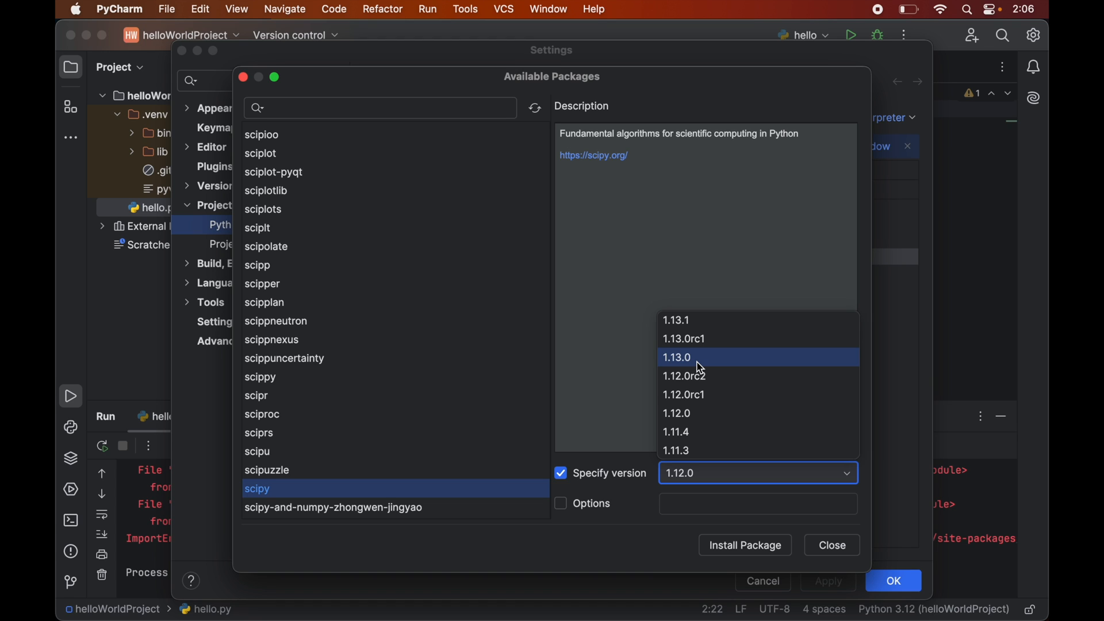
mouse_move(697, 414)
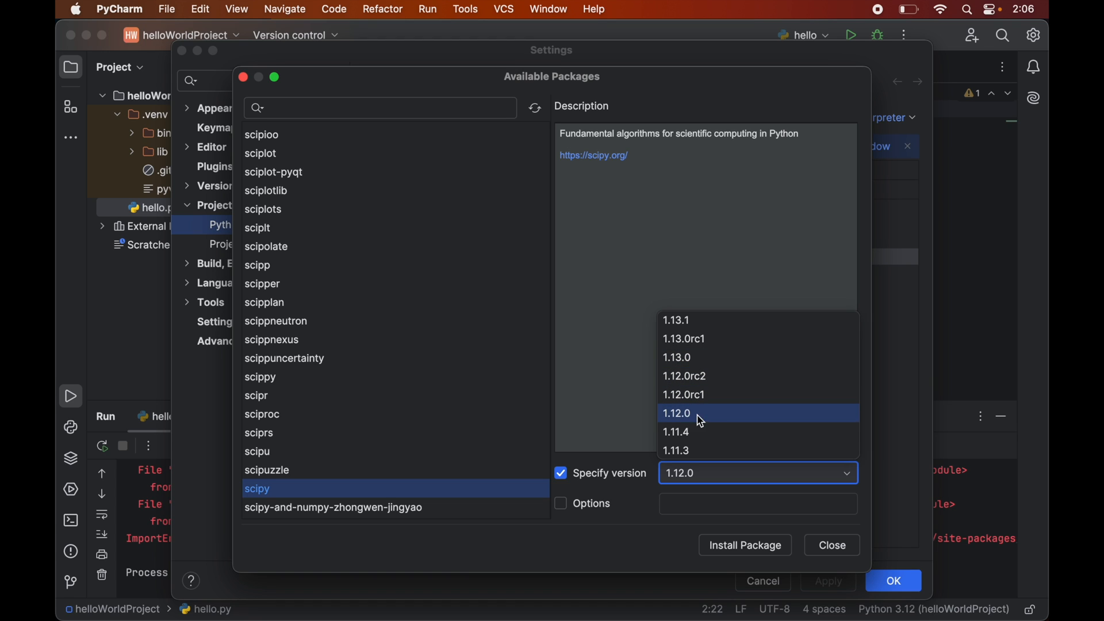
mouse_move(697, 416)
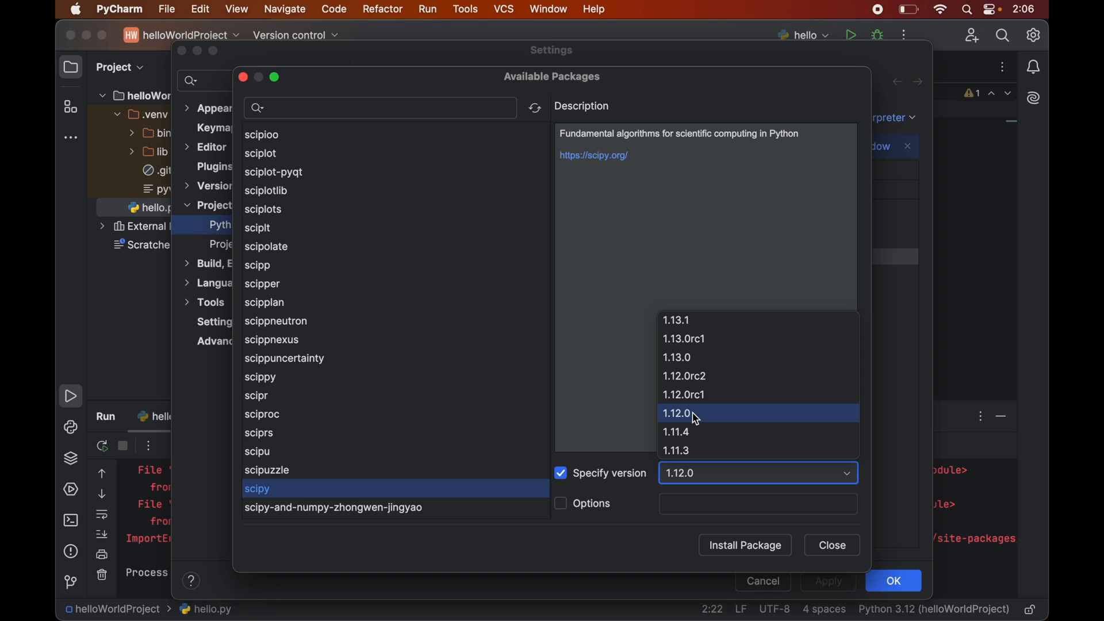
left_click(680, 413)
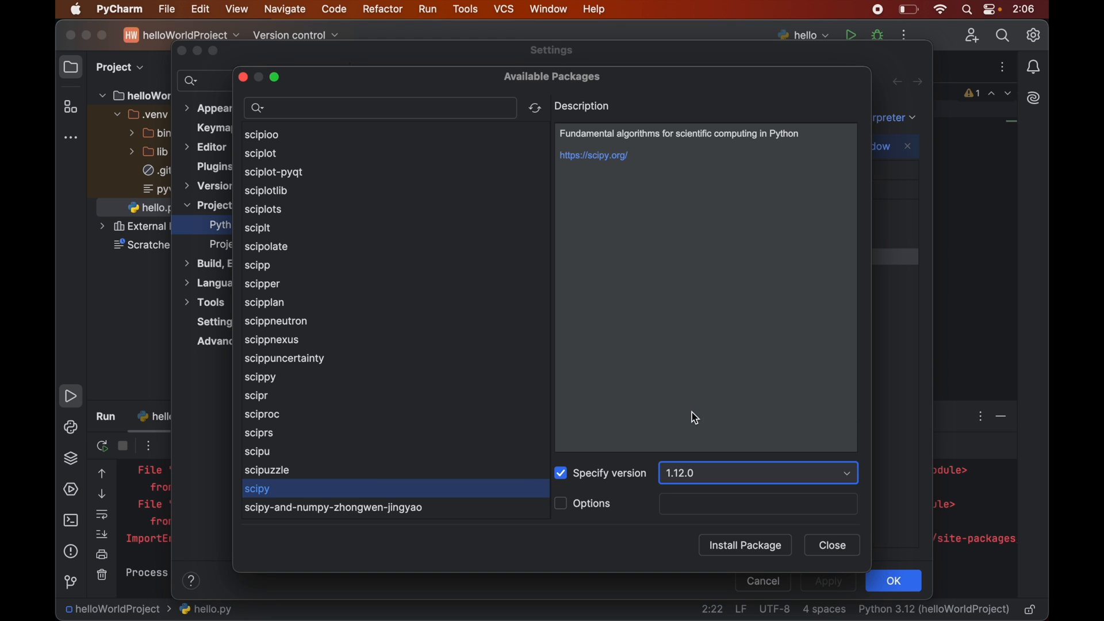
mouse_move(735, 546)
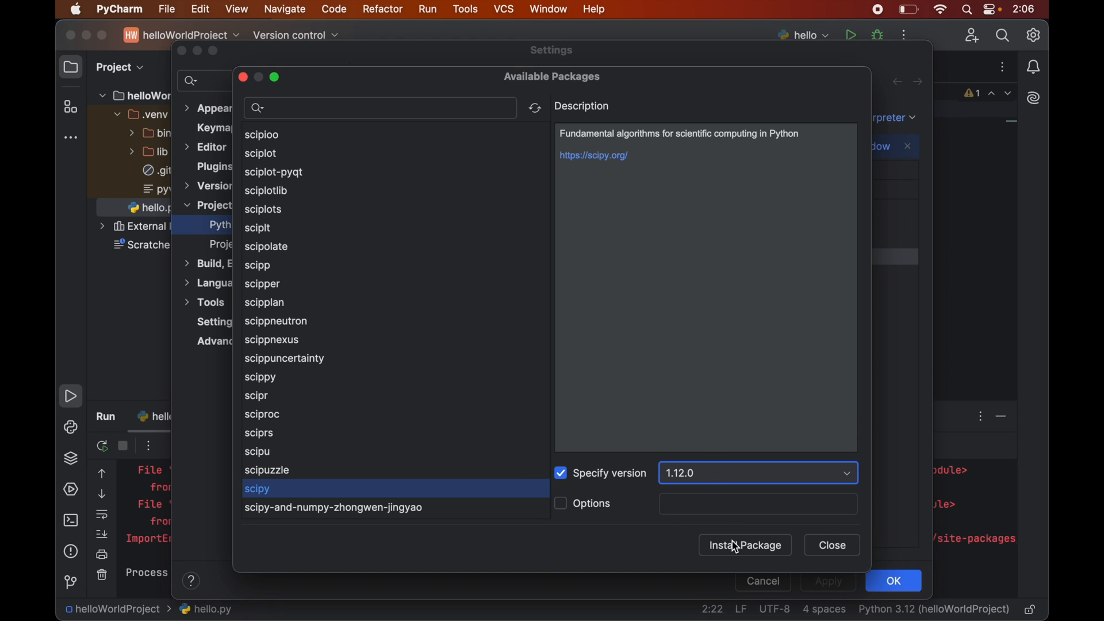
- Install scipy 1.12.0 and close the available packages browser
left_click(745, 545)
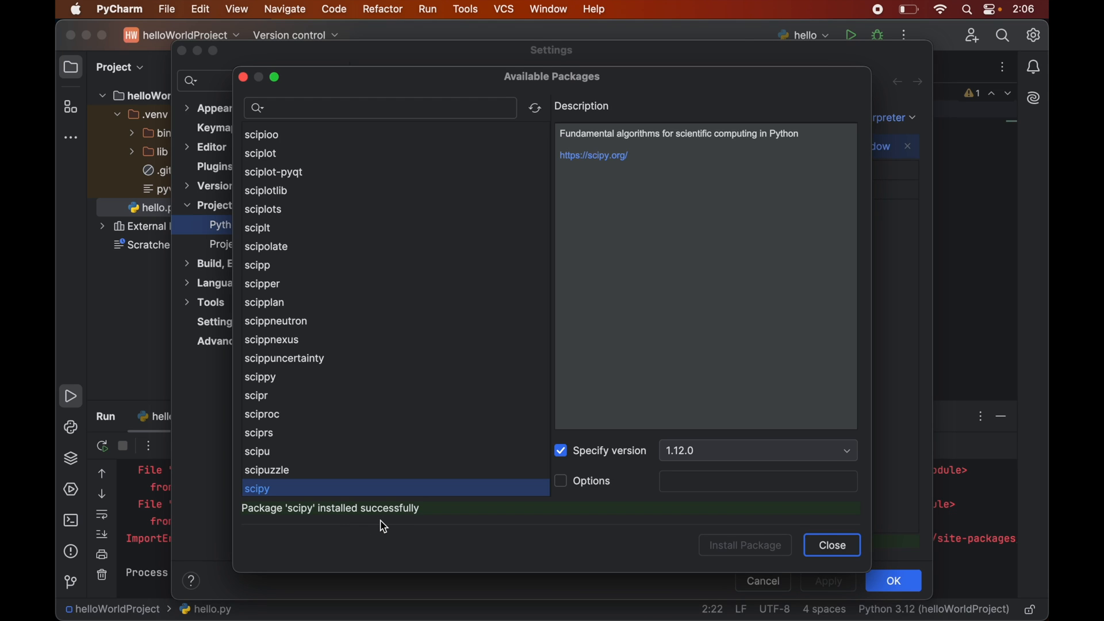
mouse_move(800, 540)
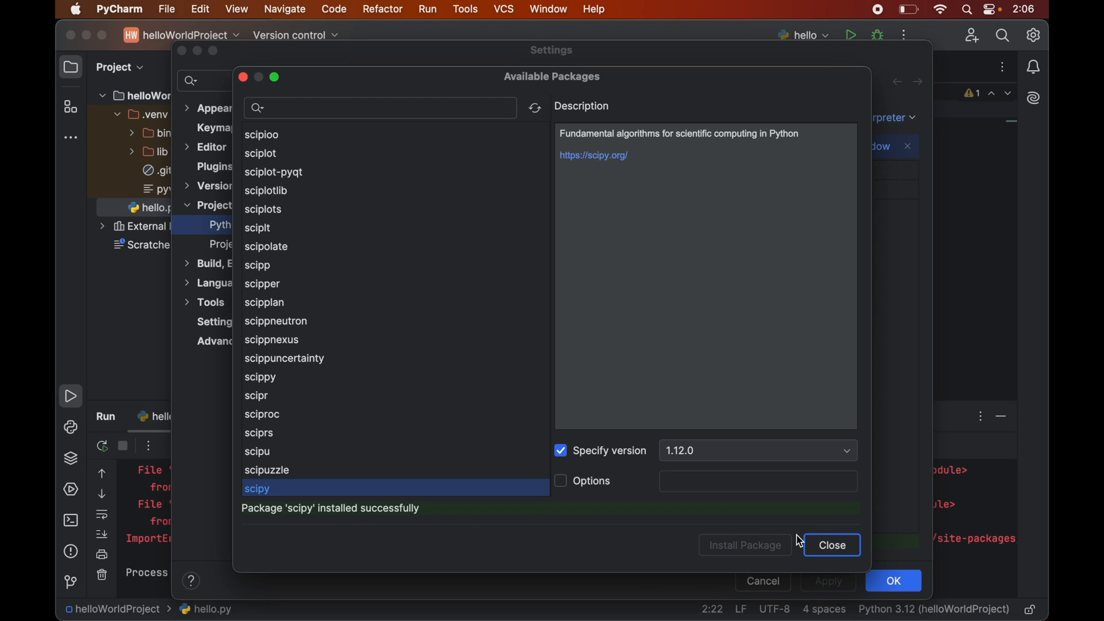
left_click(831, 544)
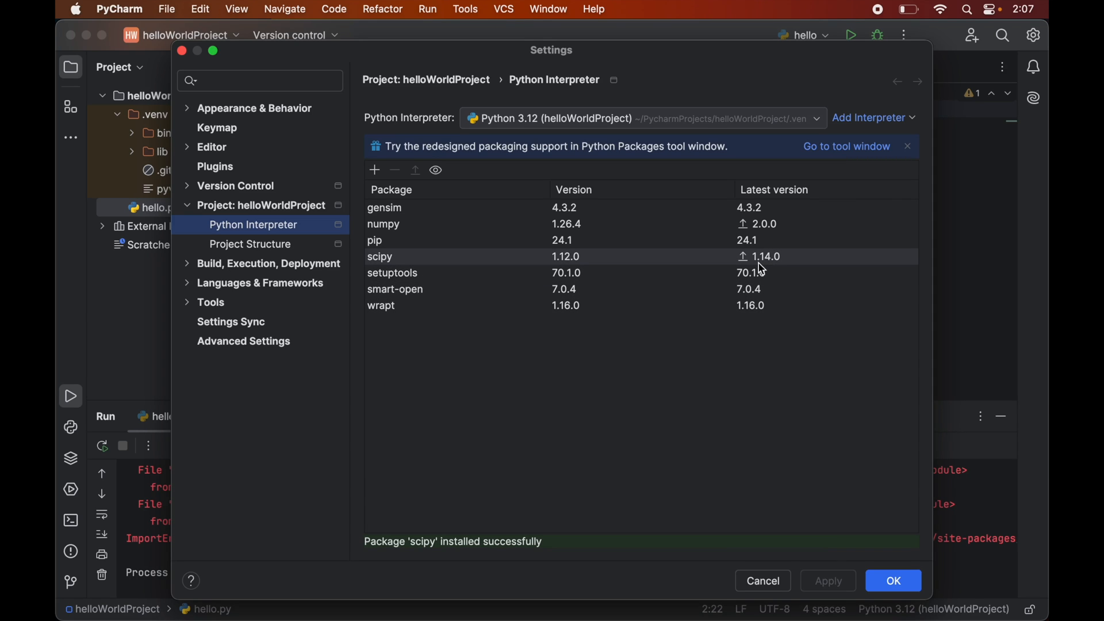
mouse_move(782, 268)
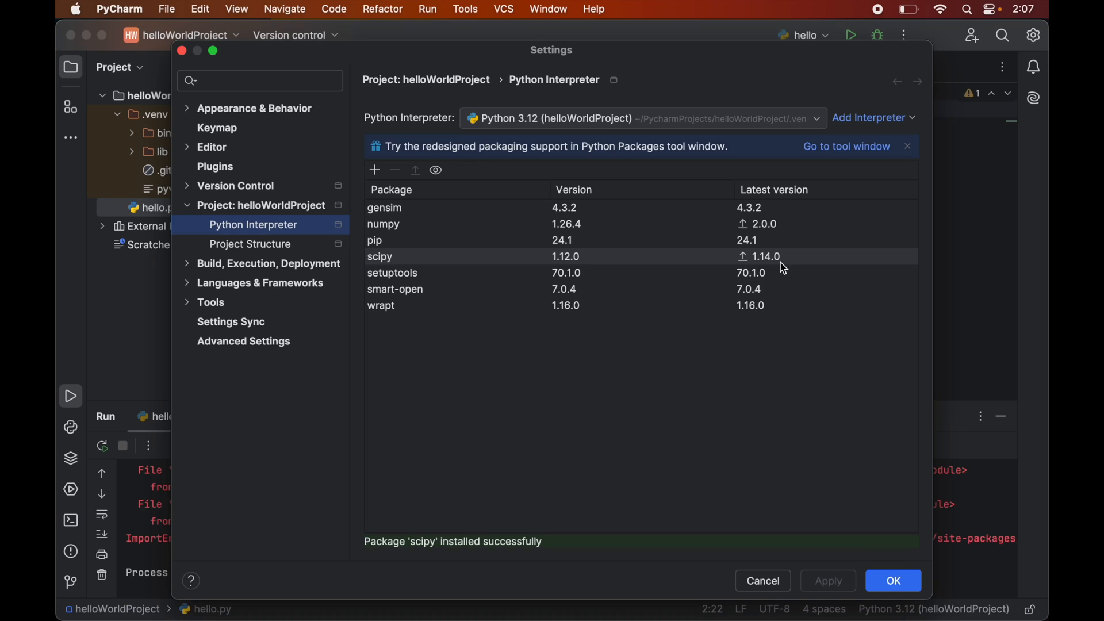
mouse_move(580, 266)
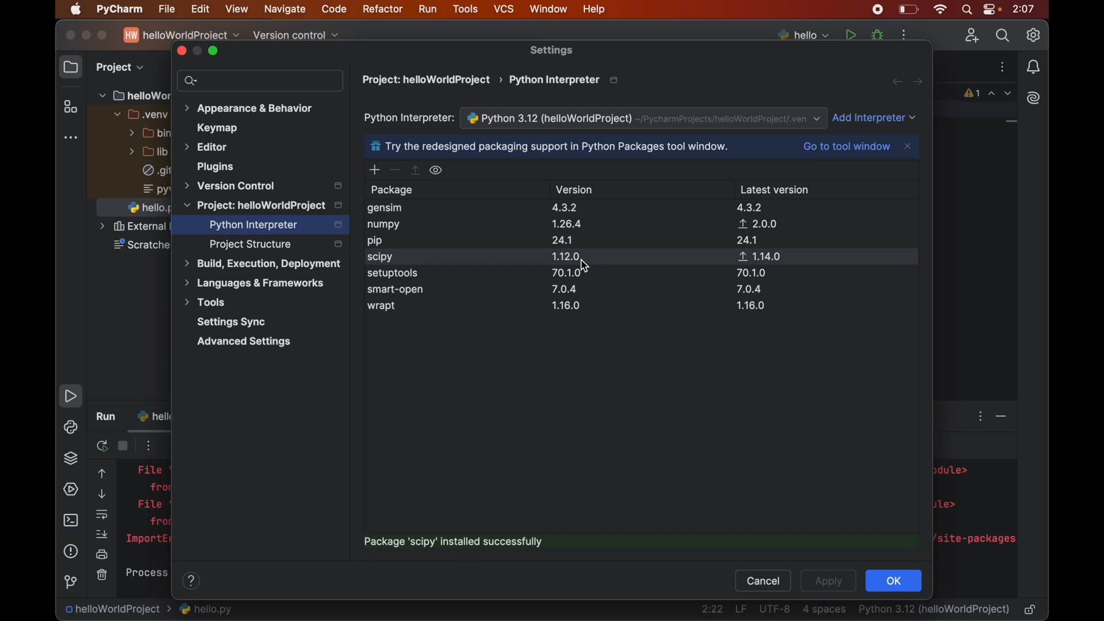
mouse_move(766, 452)
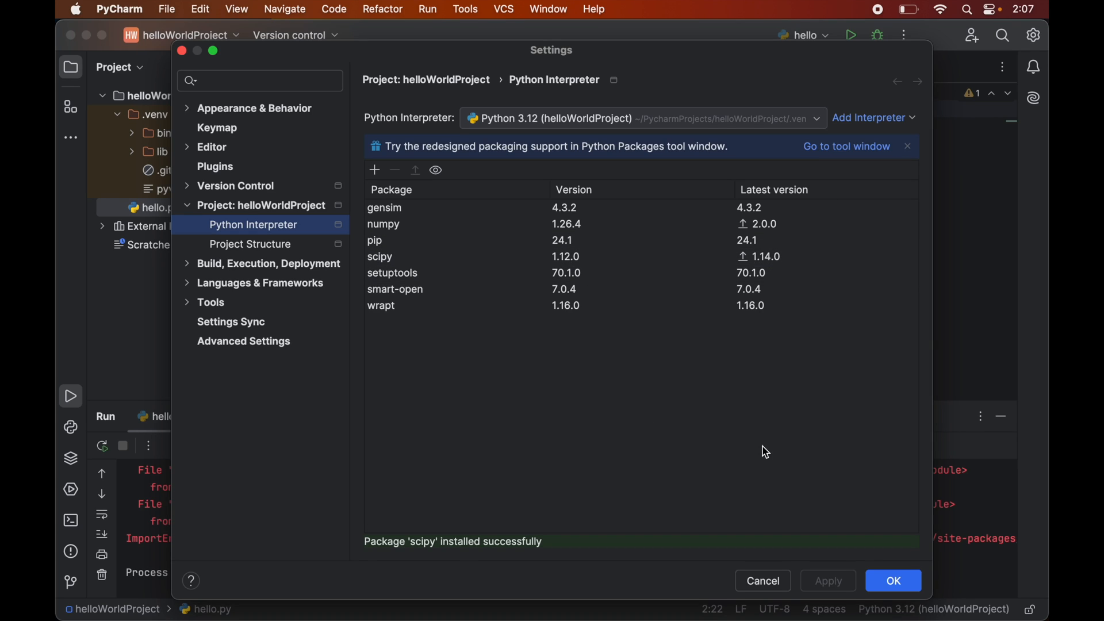
- Close Settings with OK and run hello.py again from the editor
left_click(891, 581)
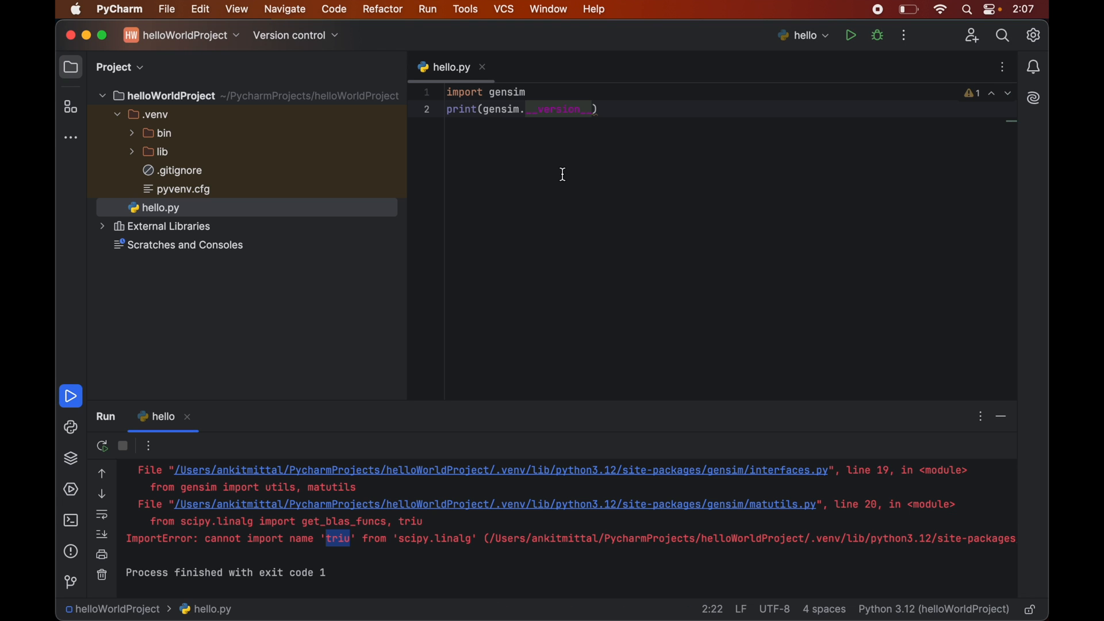
right_click(562, 174)
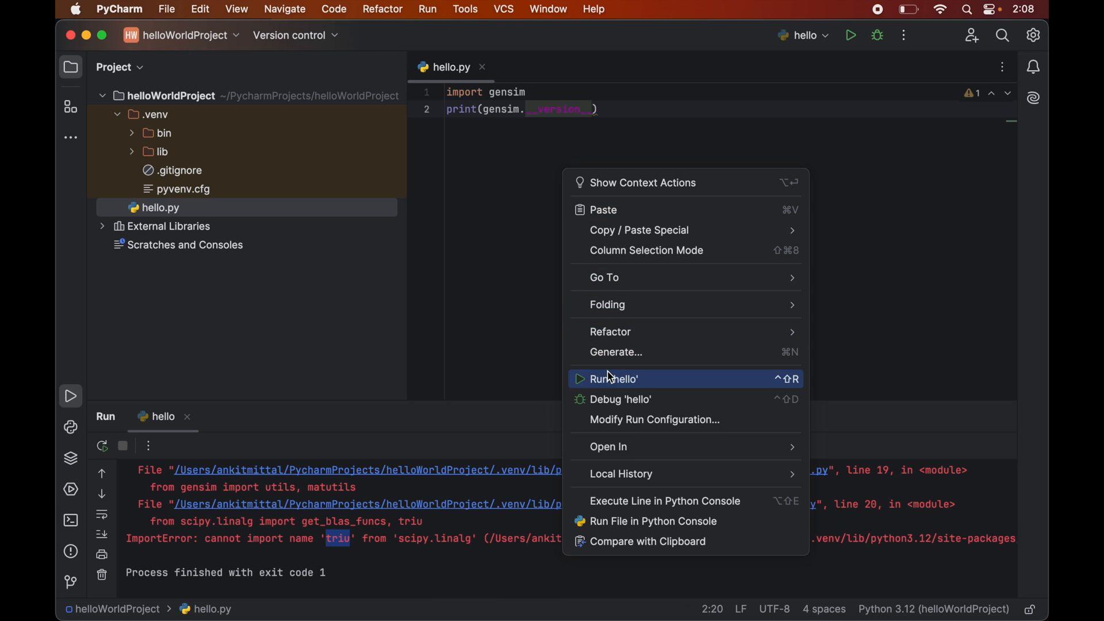
left_click(615, 379)
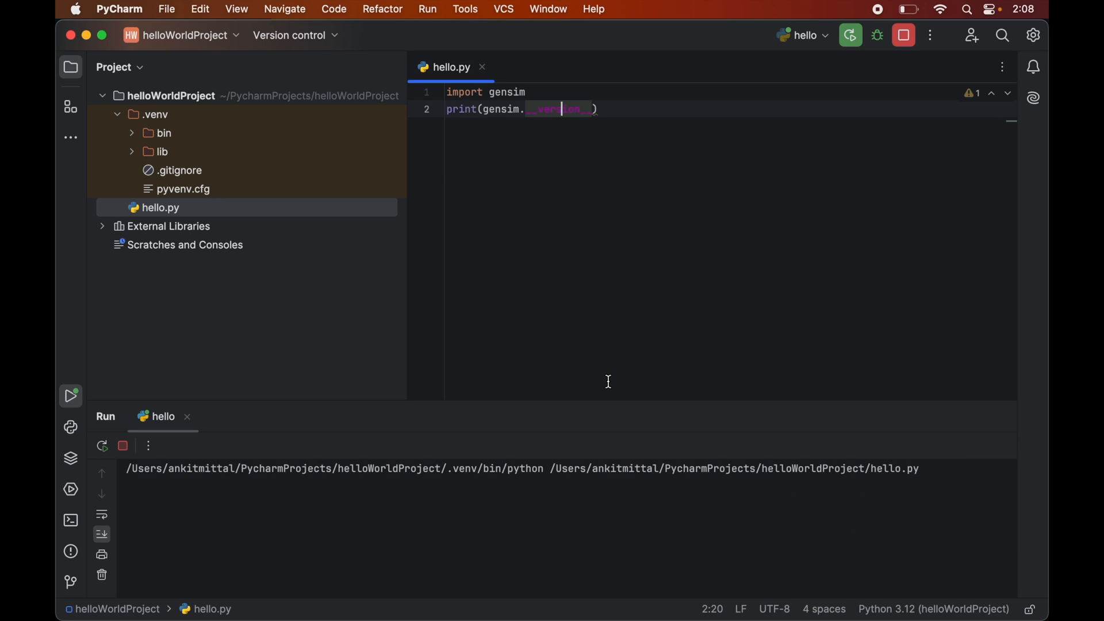